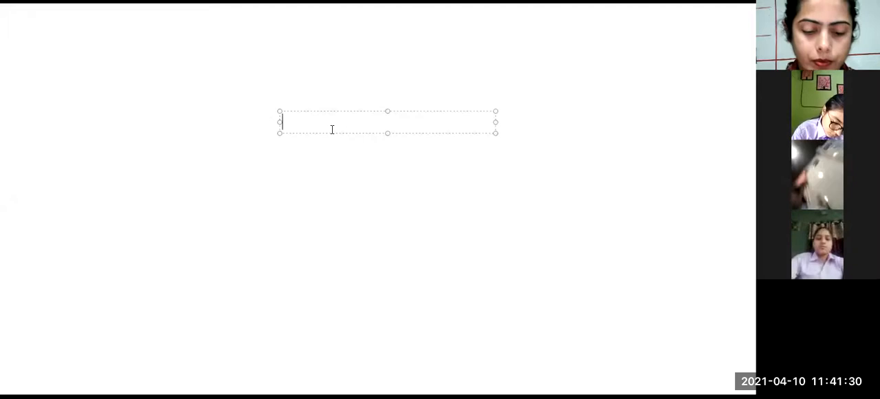
# Title the page with a text box reading 'Motion' near the top centre.
pyautogui.write('Moti')
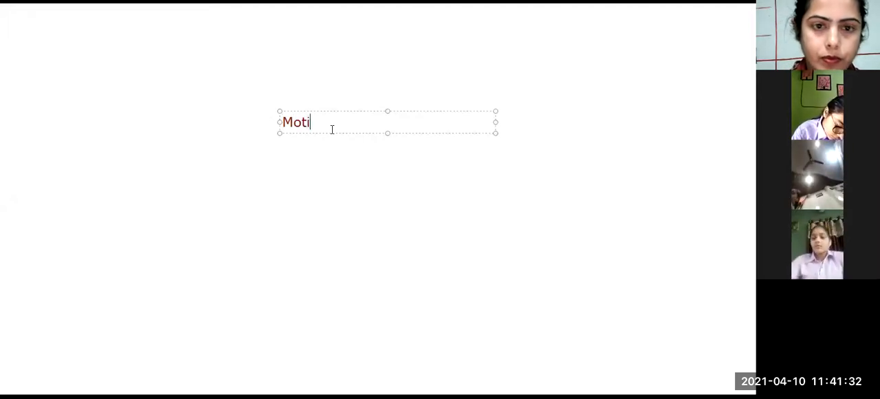
pyautogui.write('on')
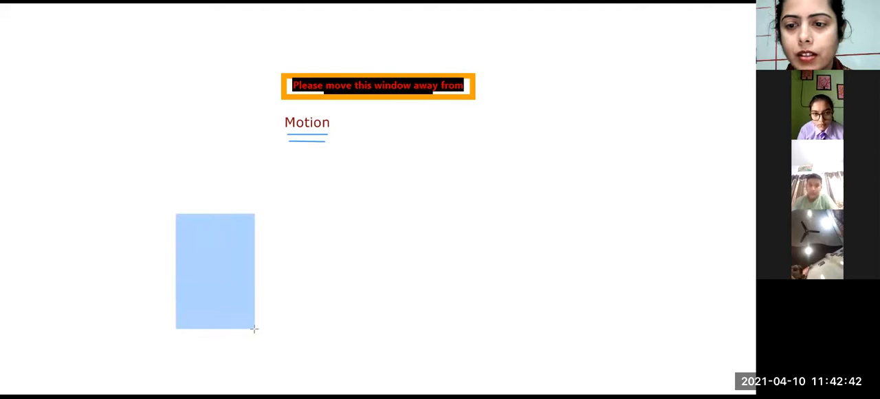
pyautogui.moveTo(316, 66)
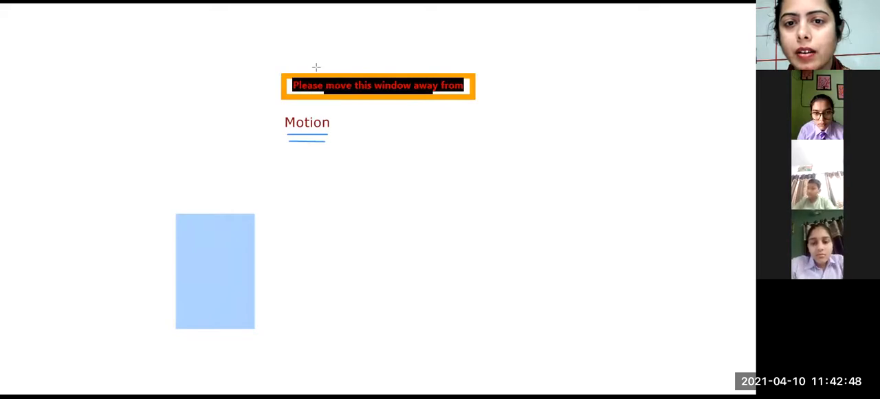
pyautogui.moveTo(458, 71)
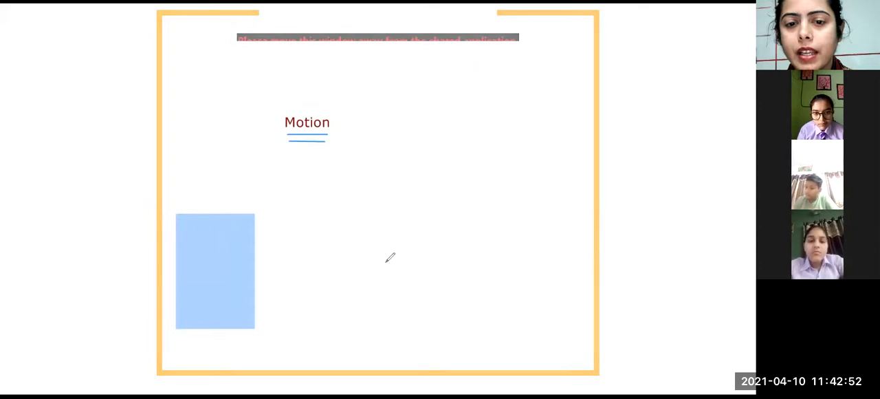
# Draw a filled light-blue rectangle on the lower left below the title.
pyautogui.moveTo(374, 266); pyautogui.dragTo(360, 286)
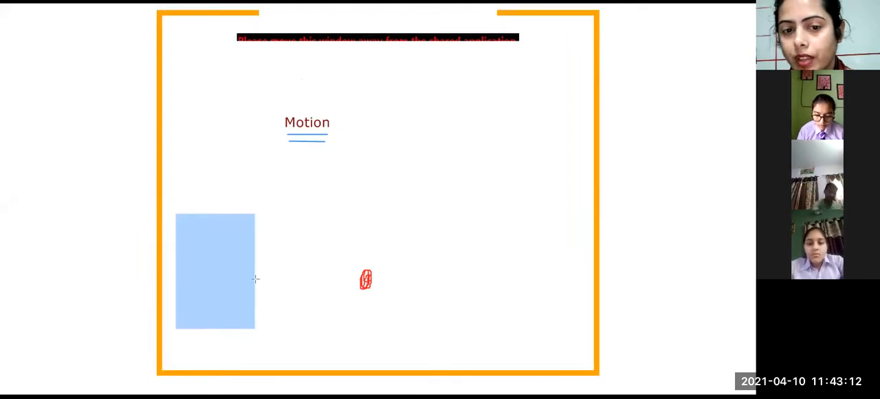
# Draw three double-headed arrows of increasing length from the rectangle and dot the longest one's tip.
pyautogui.moveTo(259, 280); pyautogui.dragTo(357, 280)
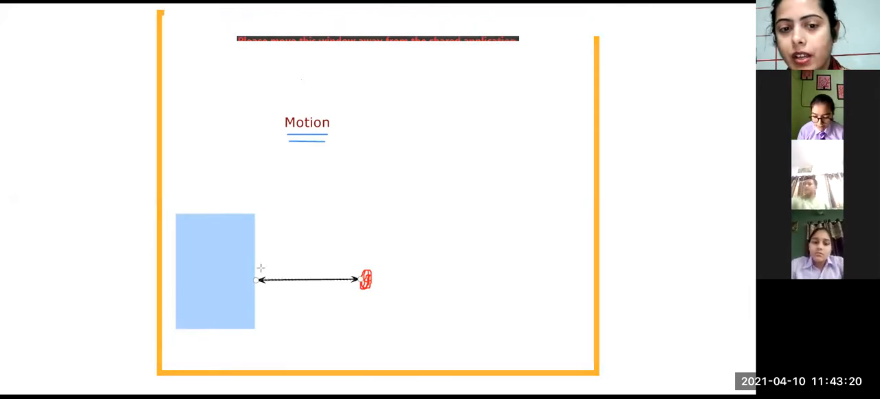
pyautogui.moveTo(260, 266); pyautogui.dragTo(390, 266)
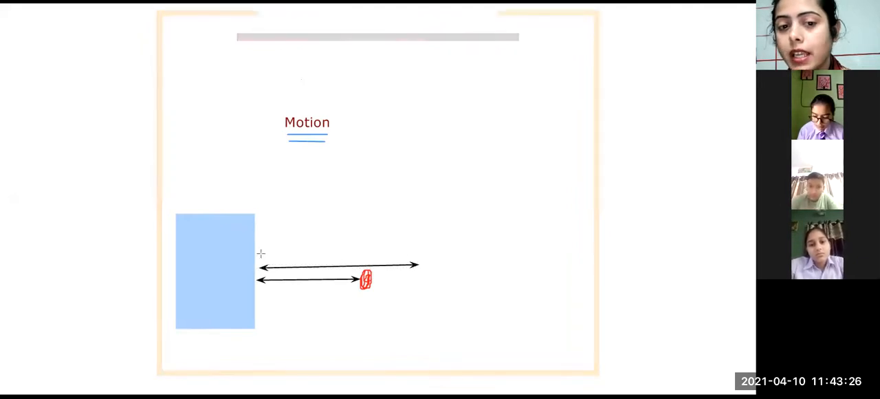
pyautogui.moveTo(263, 250); pyautogui.dragTo(507, 250)
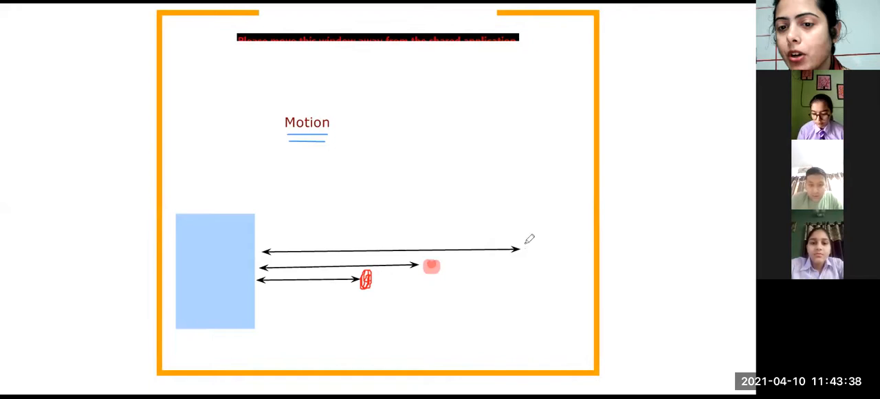
pyautogui.click(529, 247)
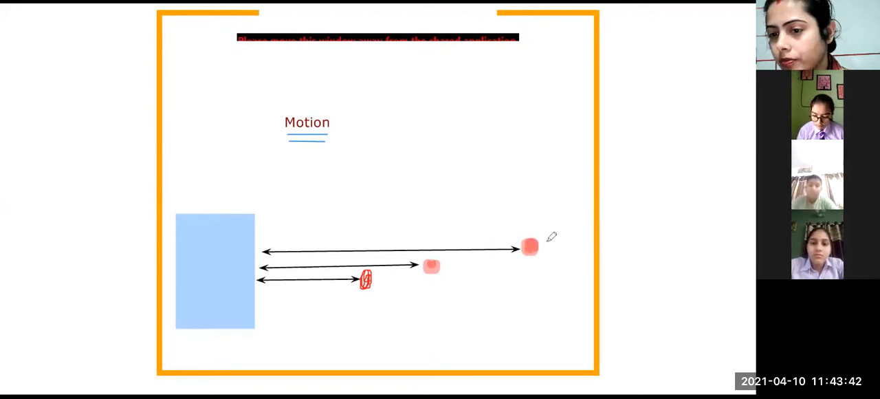
pyautogui.moveTo(369, 60)
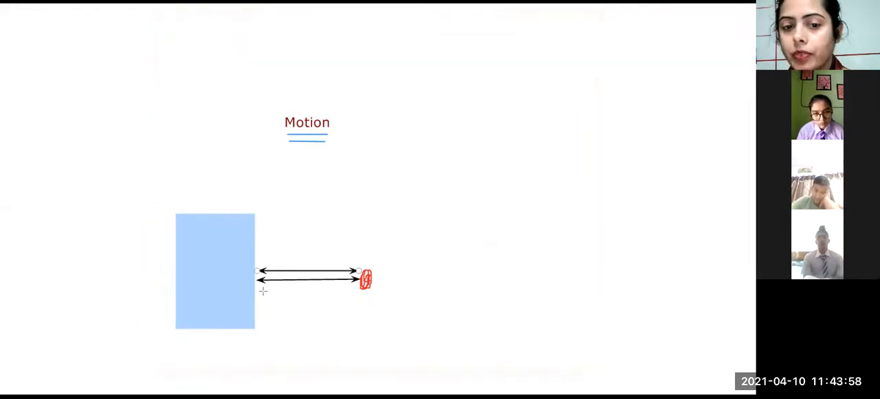
# Draw a third double-headed arrow from the rectangle's edge to the red marker.
pyautogui.moveTo(258, 290); pyautogui.dragTo(360, 290)
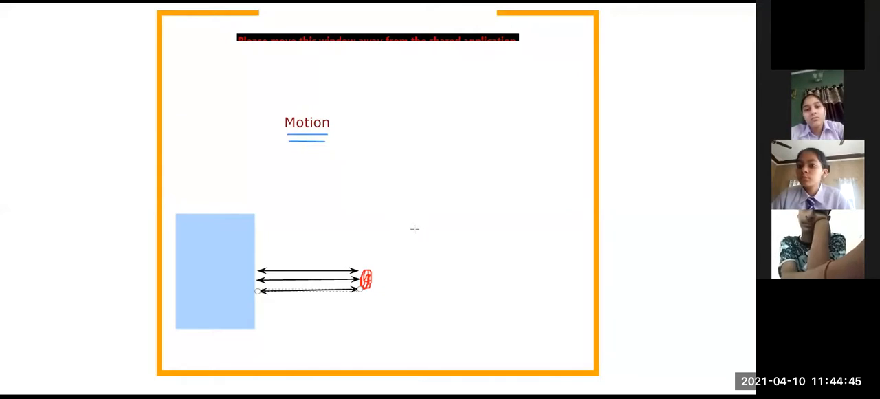
pyautogui.moveTo(671, 355)
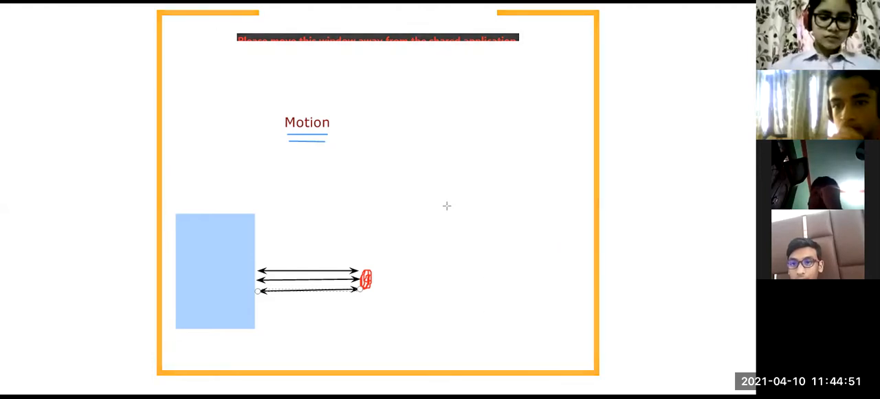
pyautogui.moveTo(391, 209)
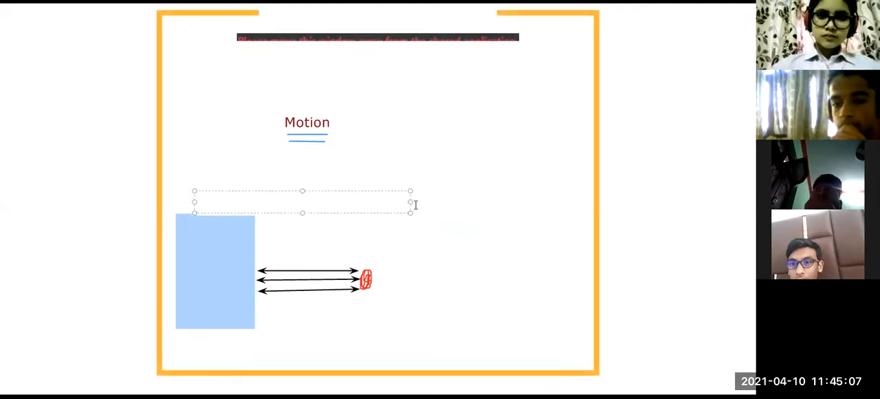
pyautogui.write('Refe')
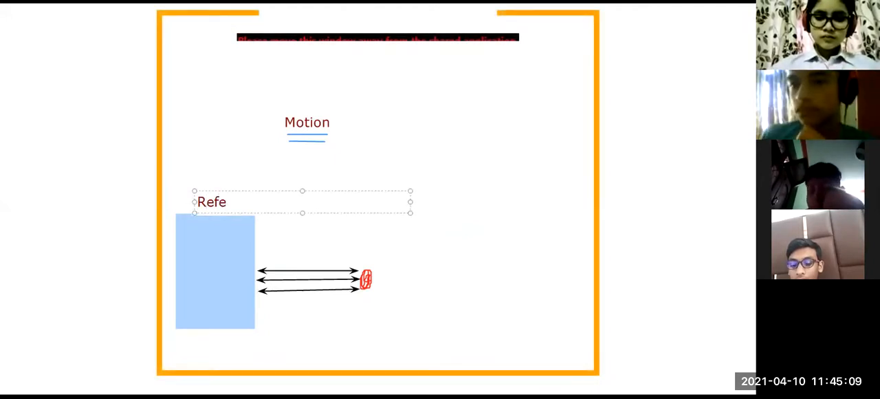
pyautogui.click(227, 200)
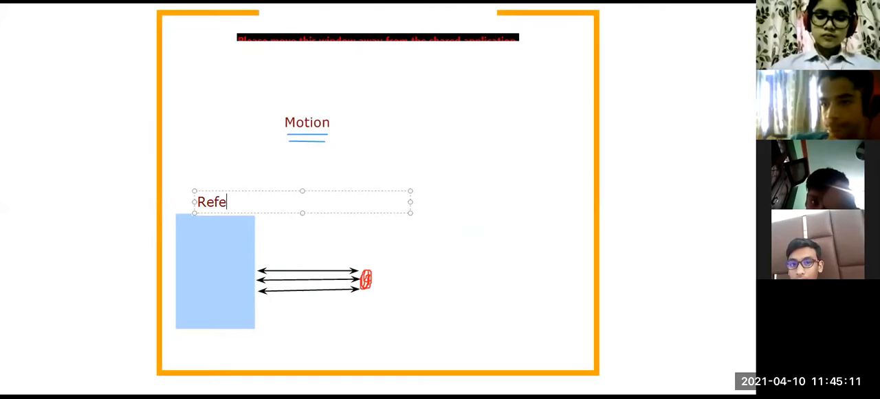
pyautogui.write('rence p')
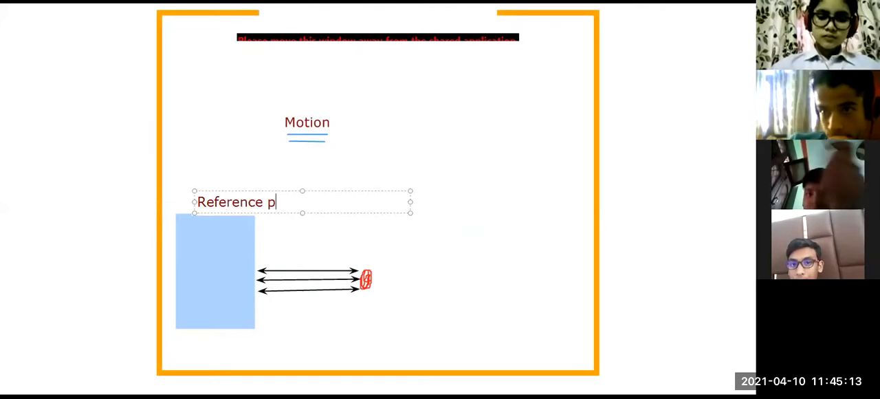
pyautogui.write('oint')
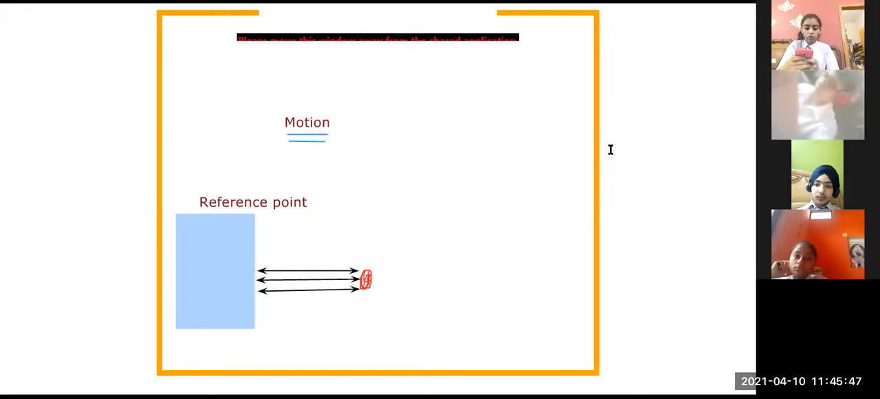
pyautogui.moveTo(415, 164)
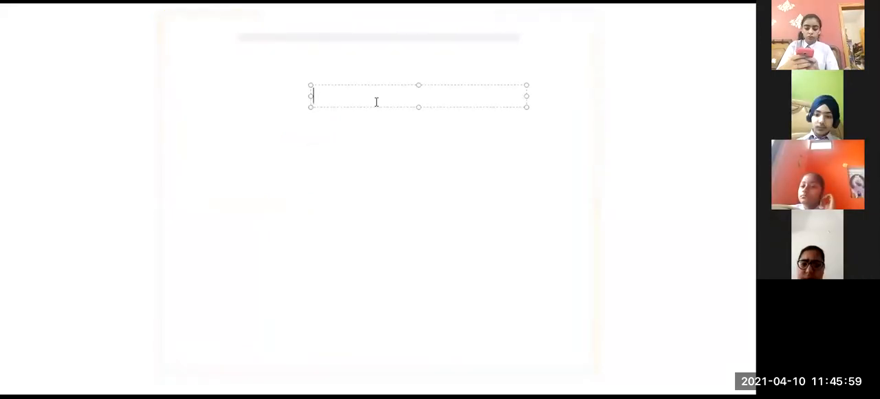
# Title the fresh page 'Motion' in a text box.
pyautogui.write('Moti')
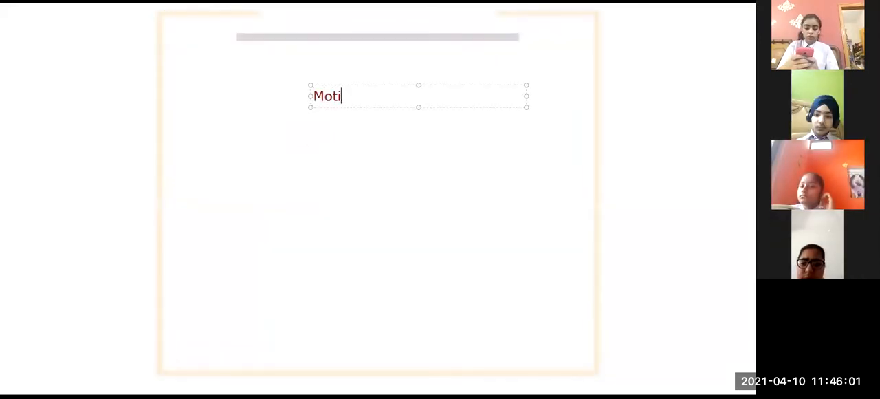
pyautogui.write('on')
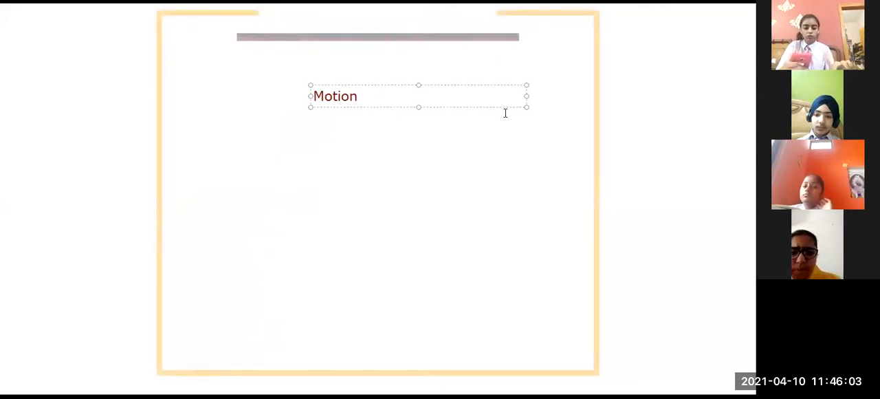
# Add a text box below listing 'Initial position' and 'Final position' on separate lines.
pyautogui.click(240, 142)
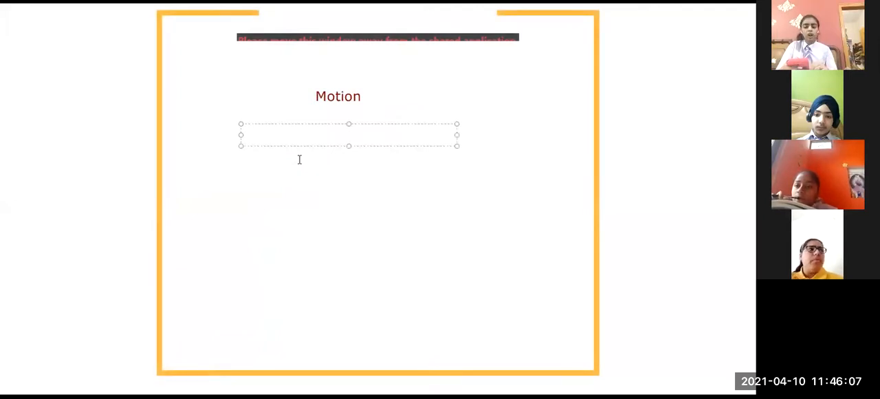
pyautogui.write('Initial posit')
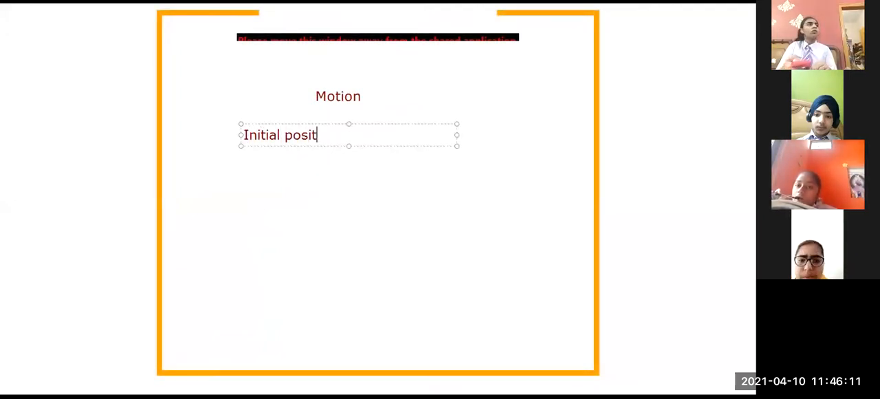
pyautogui.write('ion')
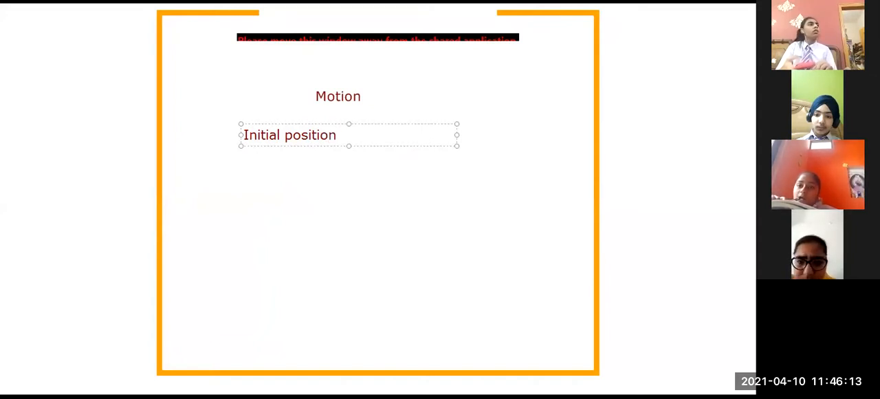
pyautogui.press('enter')
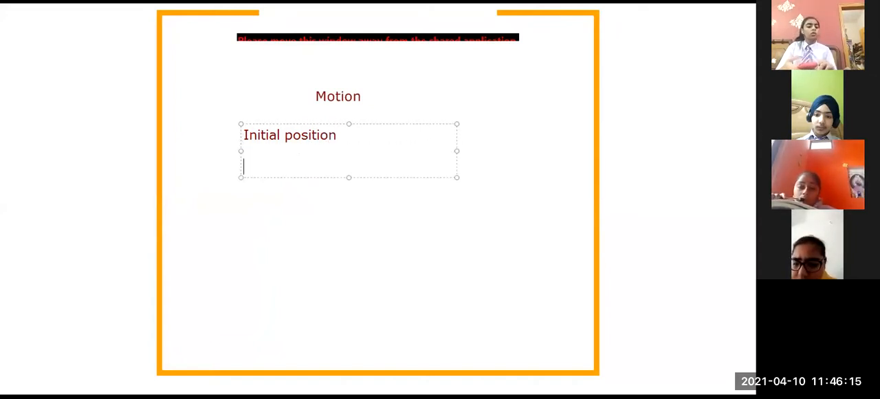
pyautogui.write('Final po')
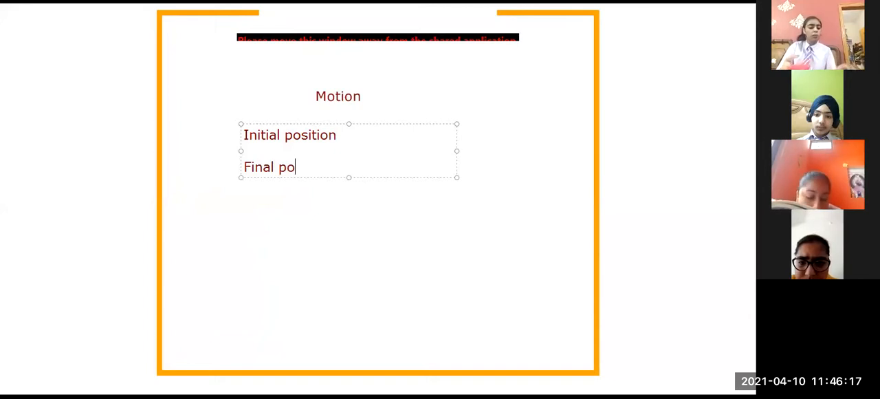
pyautogui.write('sition')
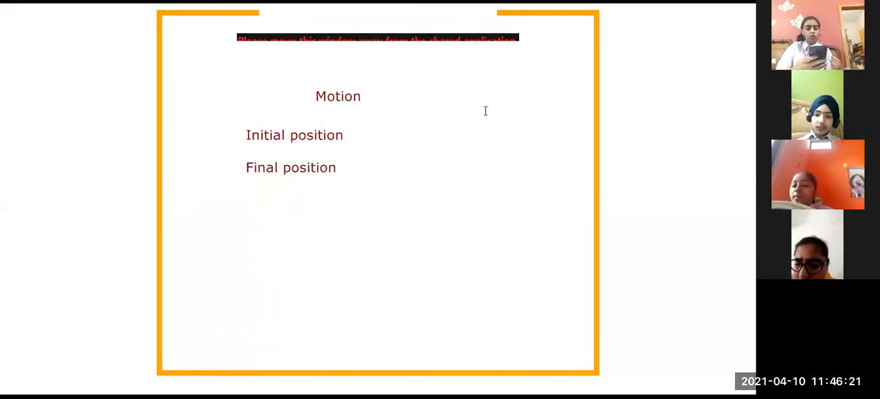
pyautogui.moveTo(581, 85)
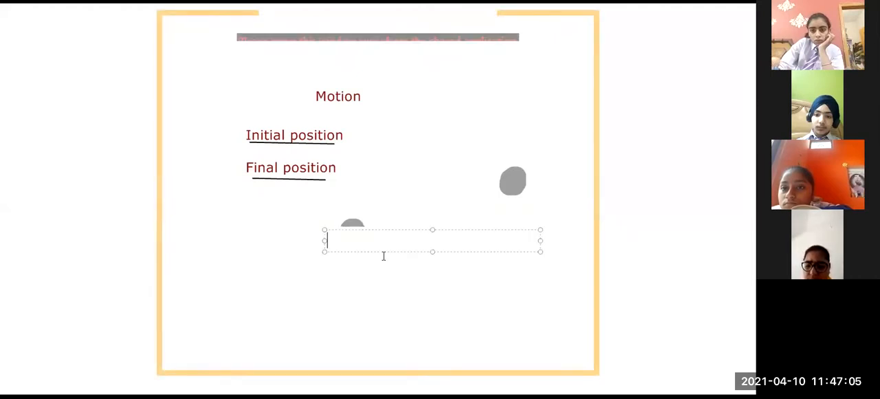
# Label the two grey circles 'Home' and 'School' with text boxes.
pyautogui.write('Hom')
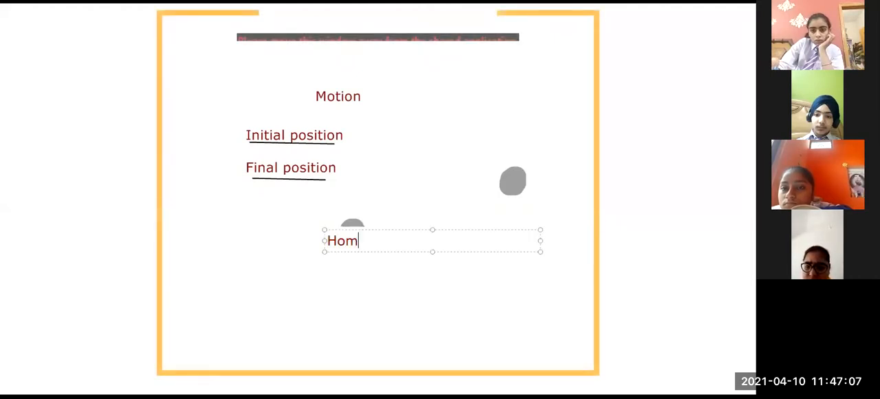
pyautogui.write('e')
pyautogui.write('S')
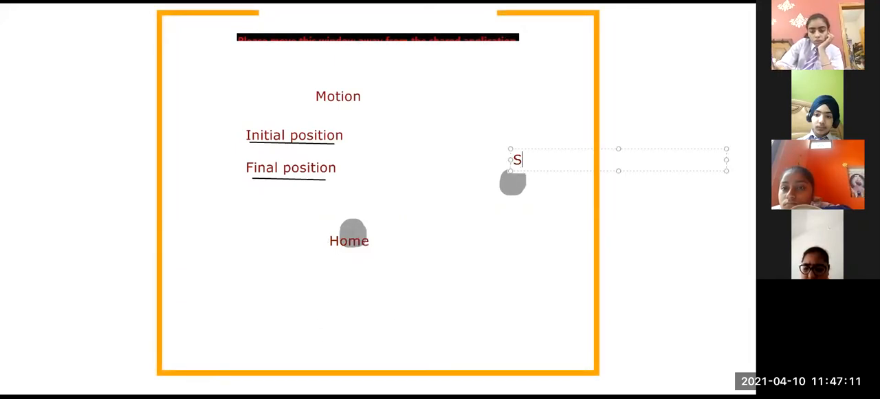
pyautogui.write('chool')
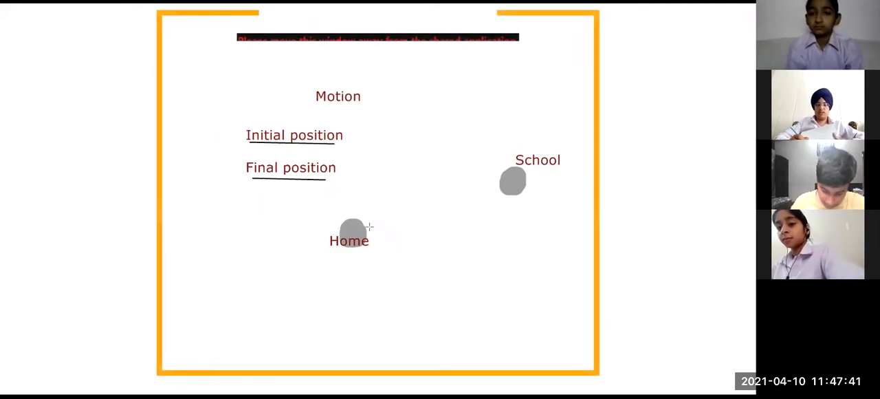
# Draw a black arrow from the Home circle up to the School circle.
pyautogui.moveTo(370, 227); pyautogui.dragTo(500, 179)
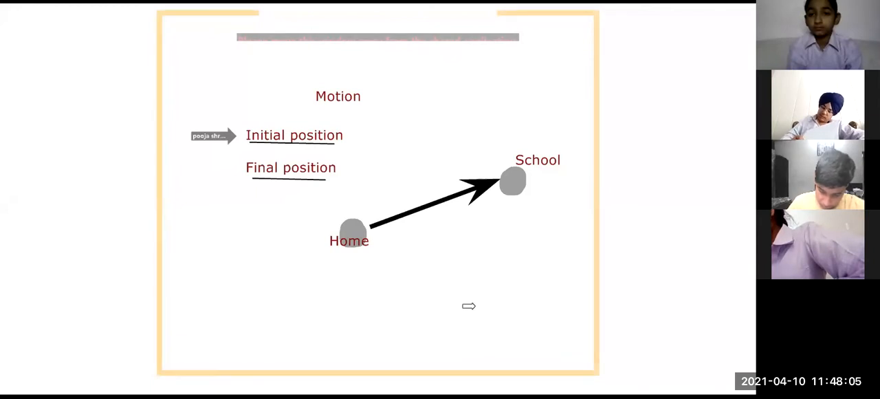
pyautogui.moveTo(479, 161)
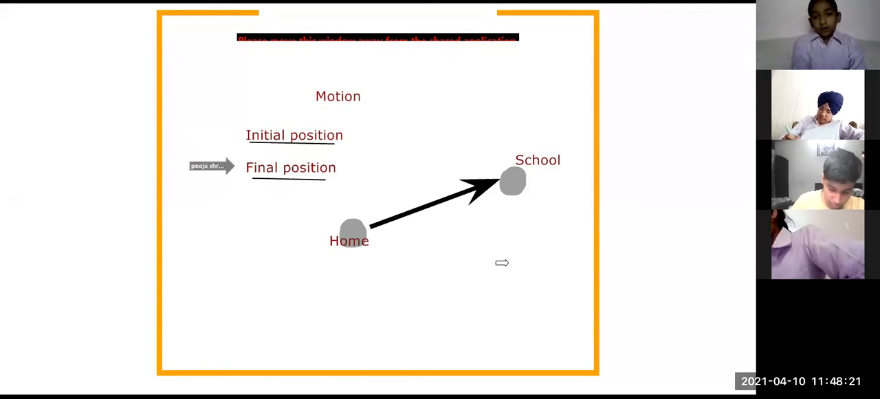
pyautogui.moveTo(605, 316)
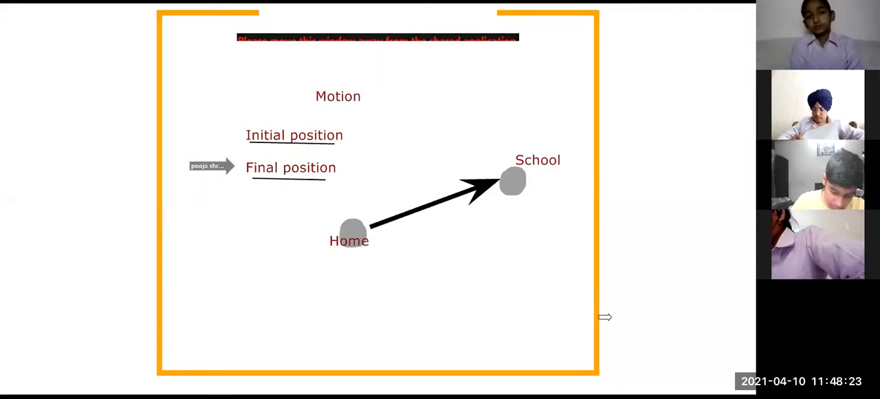